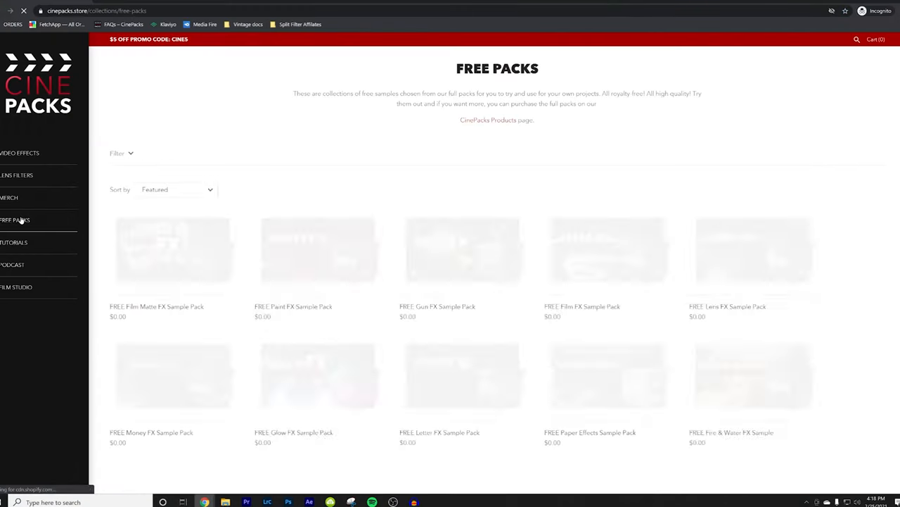
# Add the FREE Vintage Scan FX Sample Pack to the cart and proceed to checkout
pyautogui.scroll(-3)
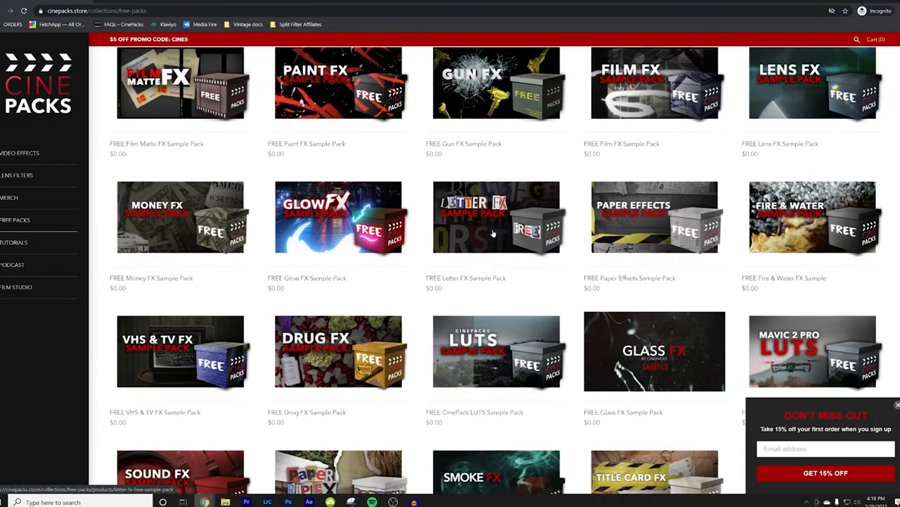
pyautogui.scroll(-3)
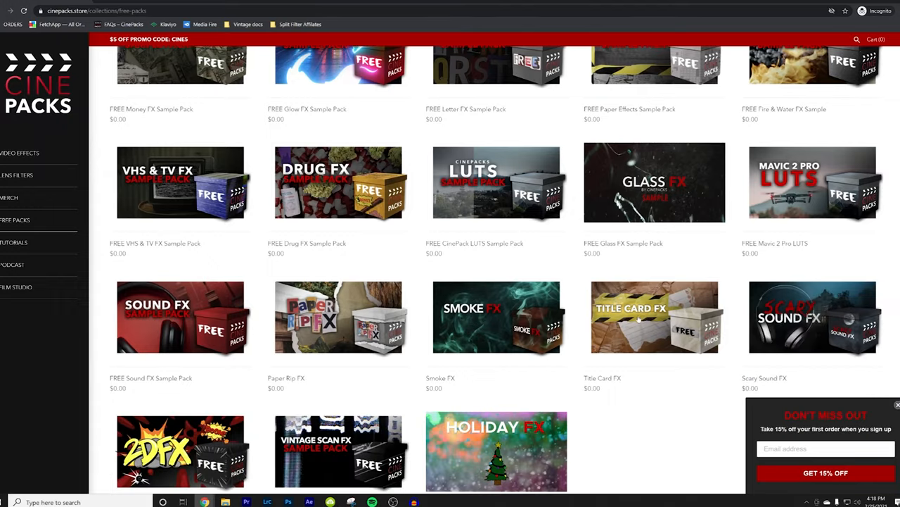
pyautogui.click(338, 450)
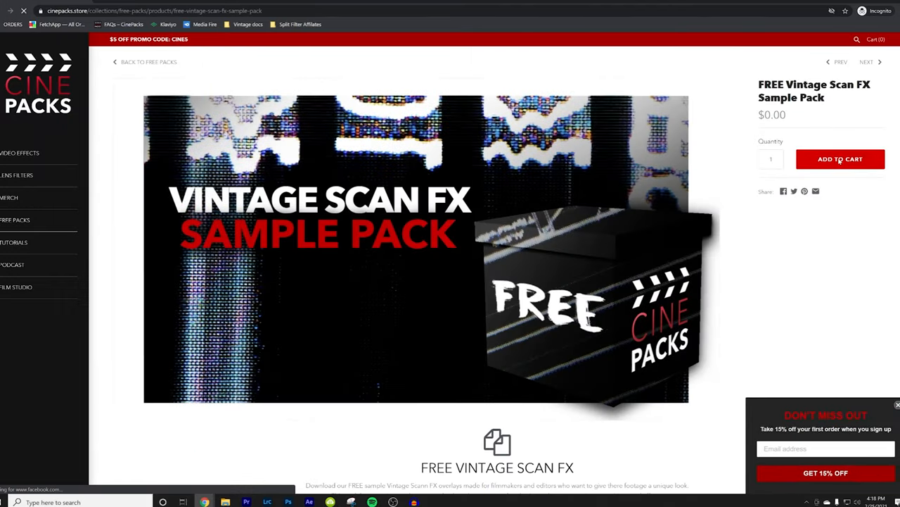
pyautogui.click(840, 157)
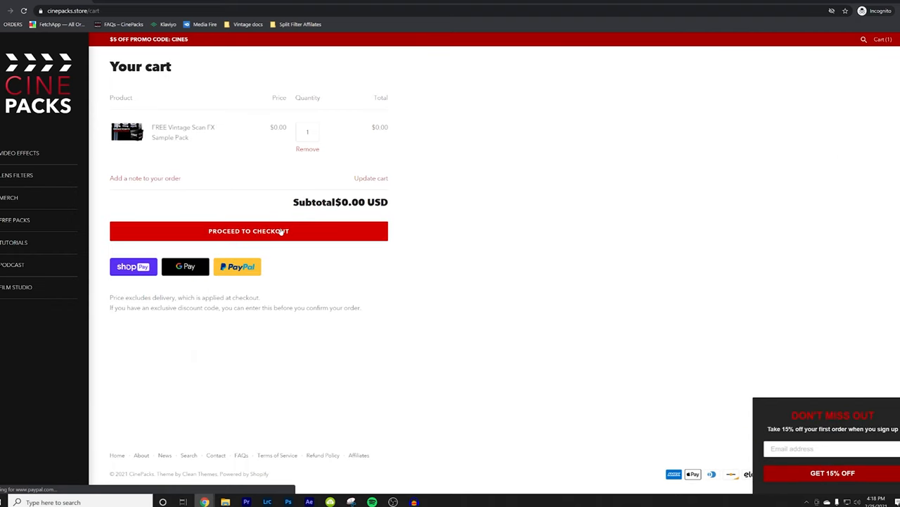
pyautogui.click(247, 231)
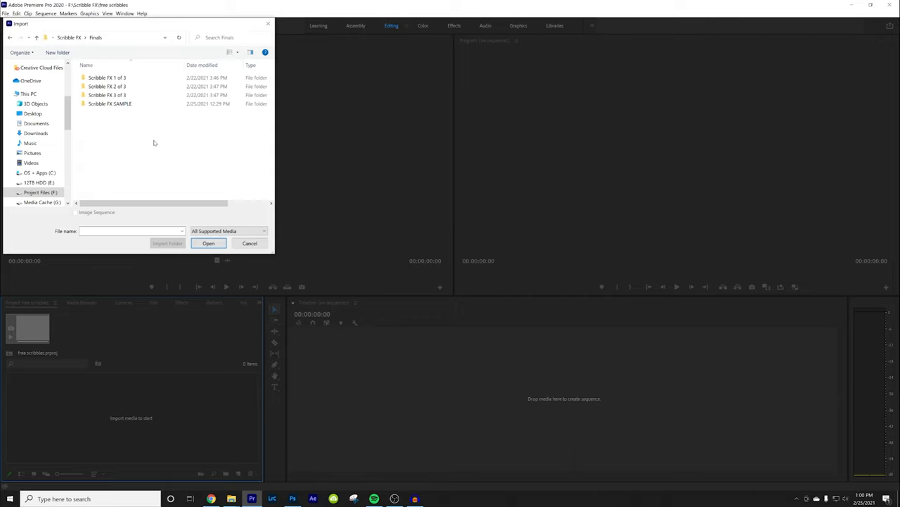
# Select every clip in the Scribble FX SAMPLE folder with Ctrl+A and import them
pyautogui.click(110, 104)
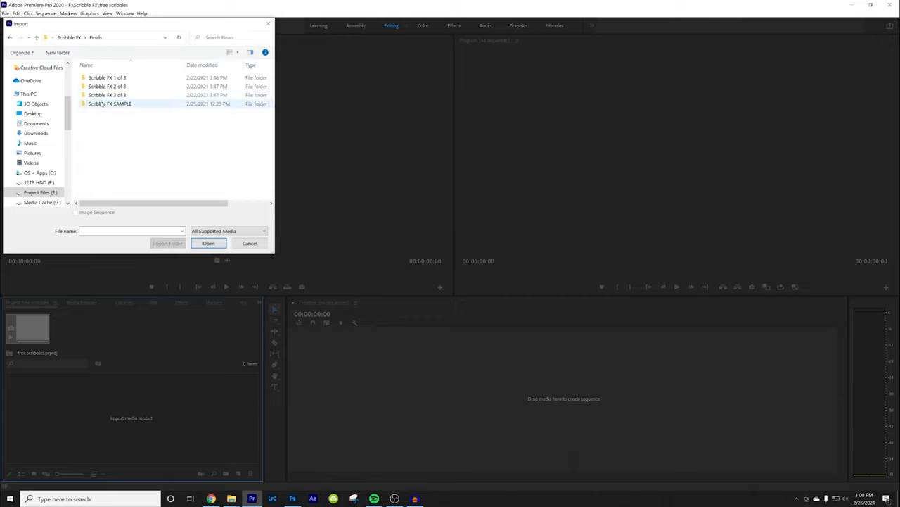
pyautogui.doubleClick(110, 104)
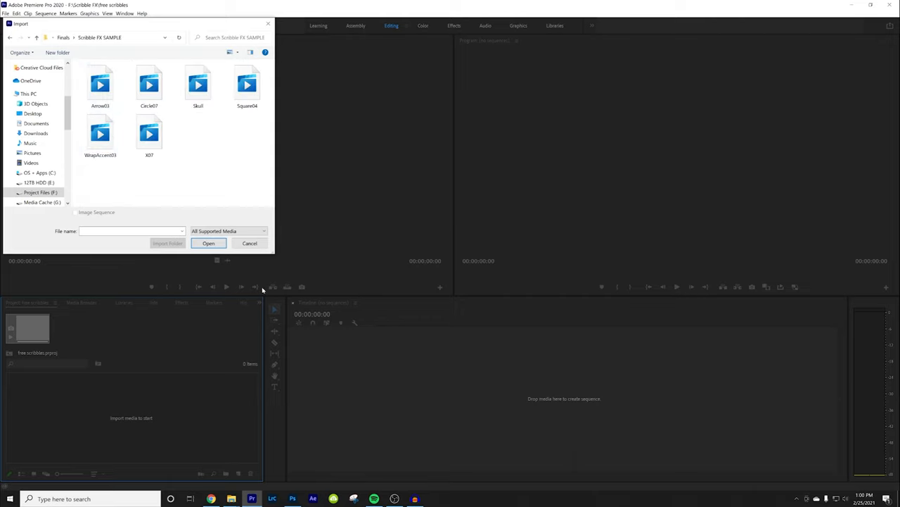
pyautogui.click(100, 85)
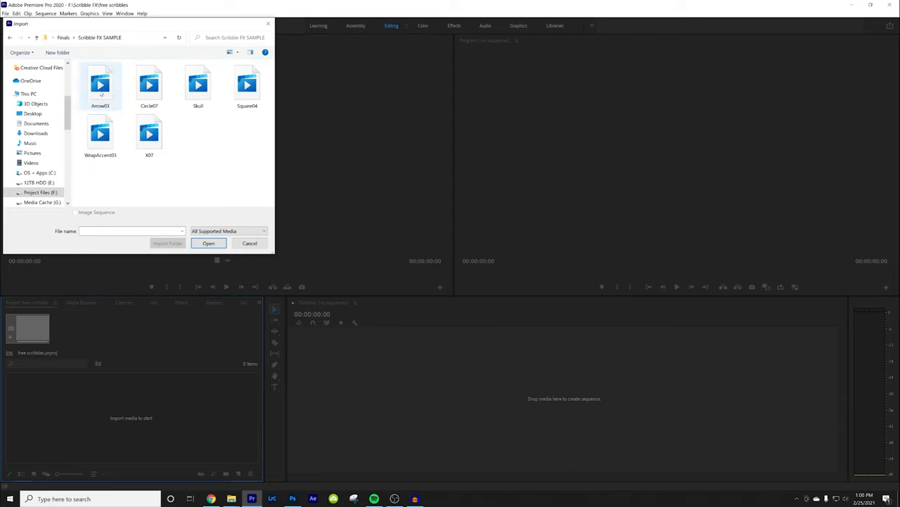
pyautogui.click(100, 85)
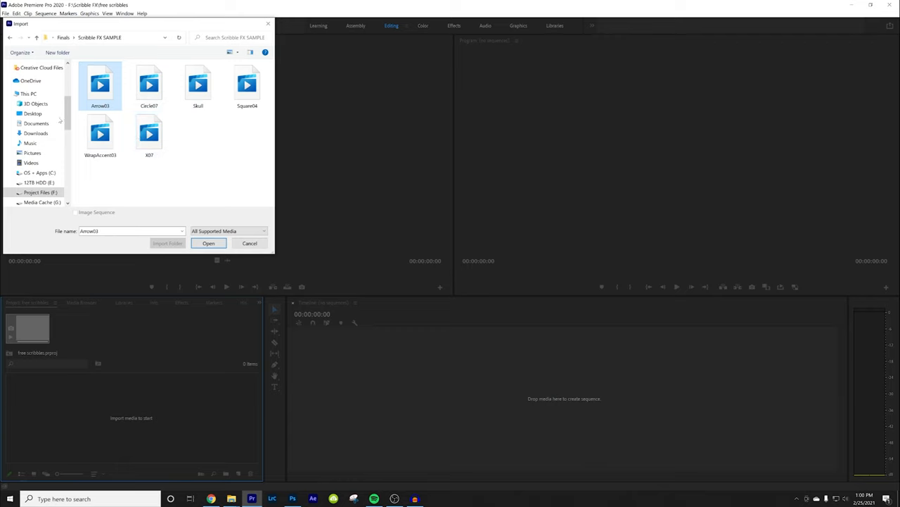
pyautogui.moveTo(197, 84)
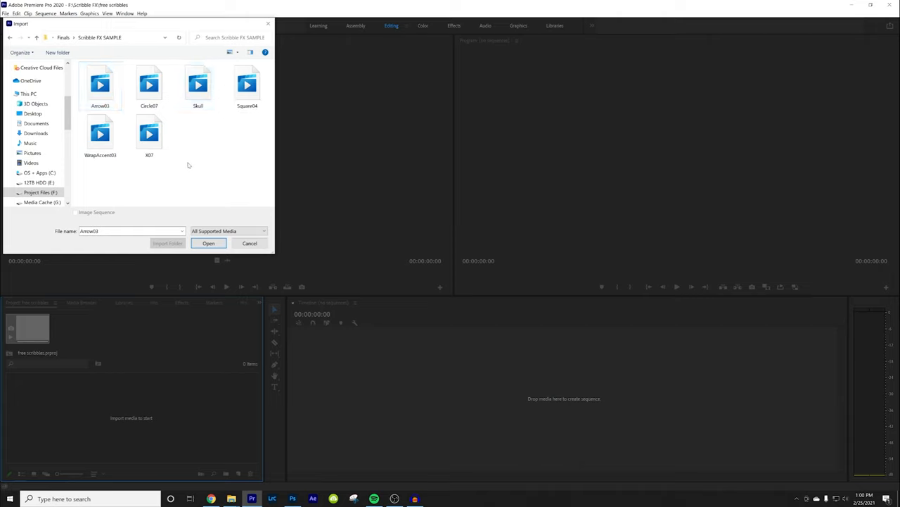
pyautogui.press('ctrl+a')
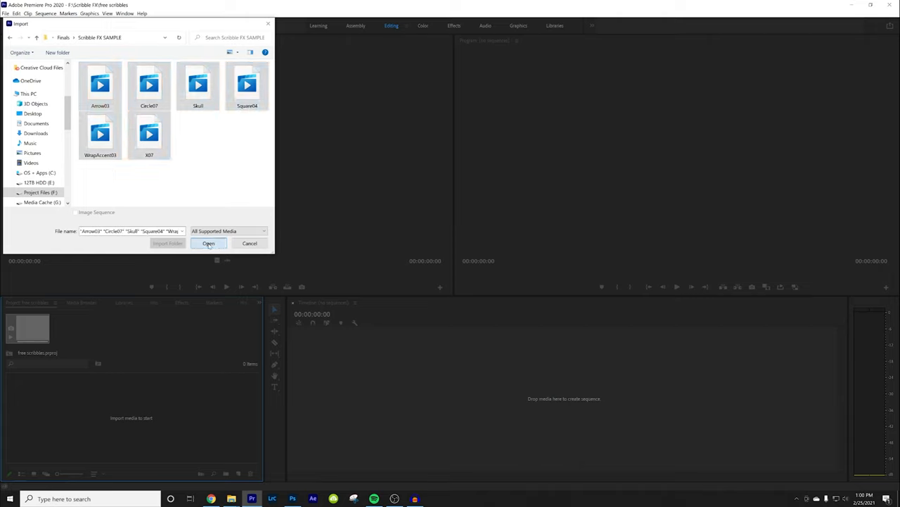
pyautogui.click(208, 242)
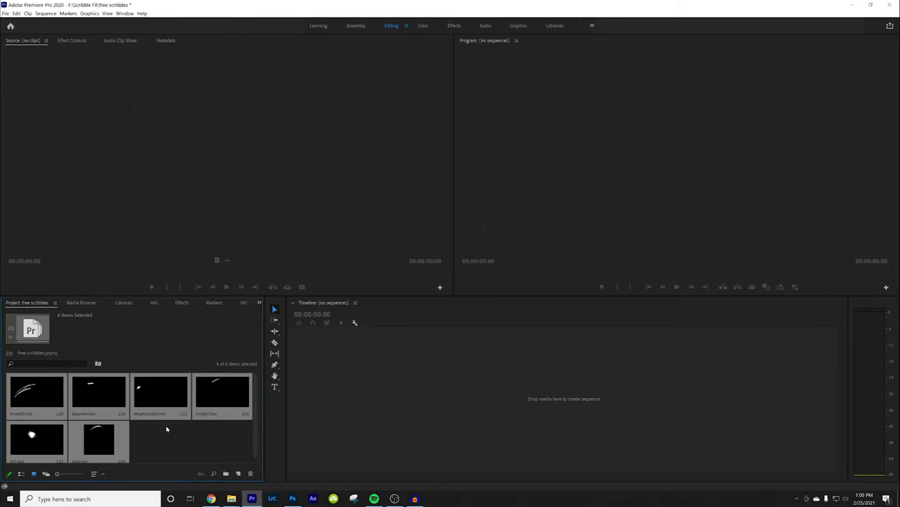
# Load two imported scribble clips into the Source Monitor to preview them
pyautogui.doubleClick(36, 393)
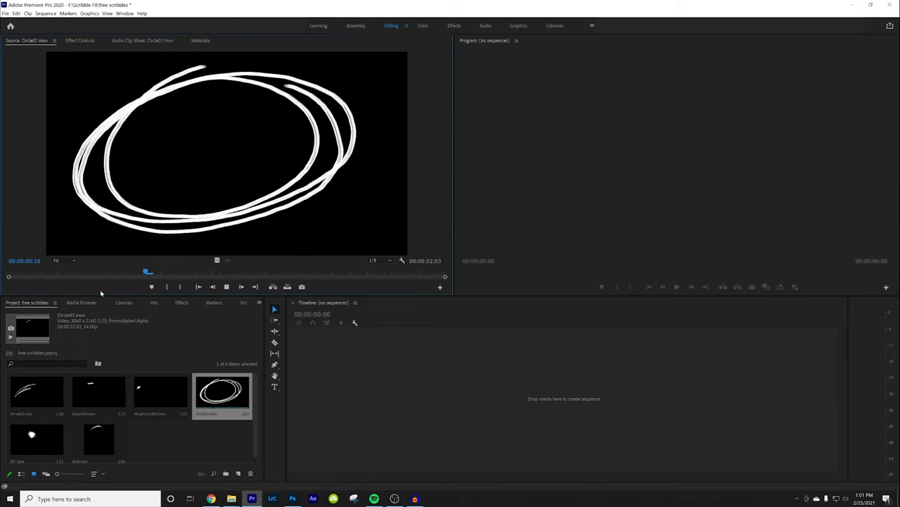
pyautogui.doubleClick(37, 439)
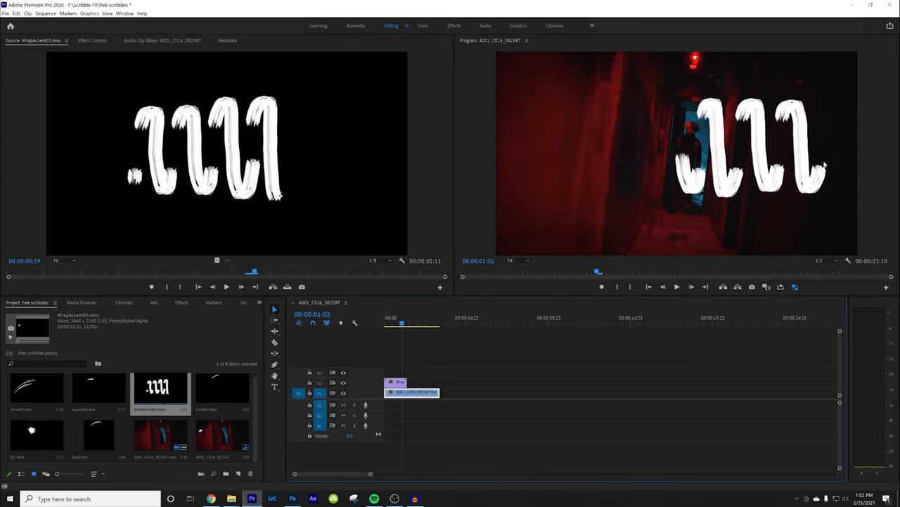
# Scale down the V2 scribble clip, position it beside the man, and scrub to check placement
pyautogui.click(414, 391)
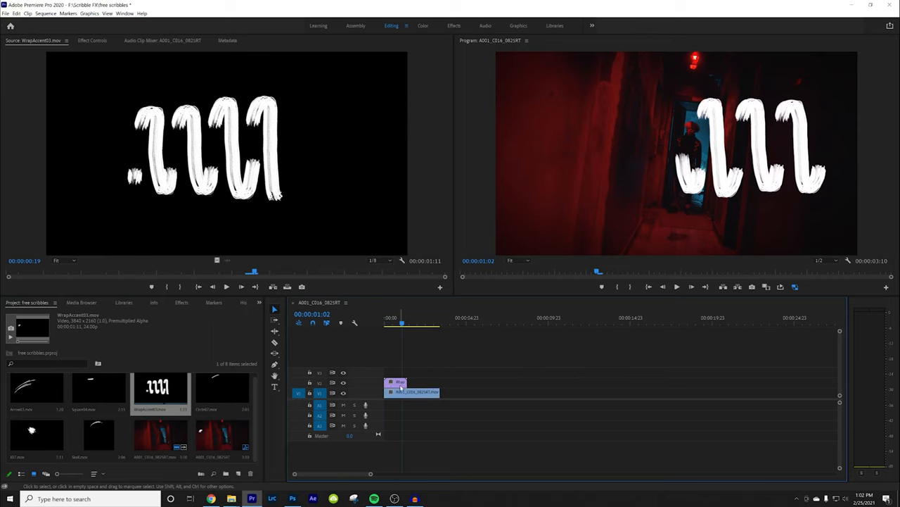
pyautogui.rightClick(414, 391)
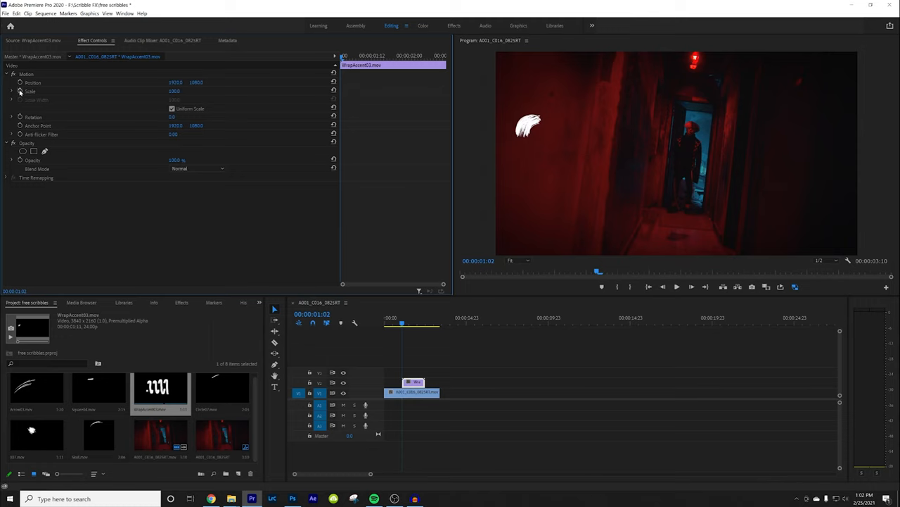
pyautogui.click(34, 117)
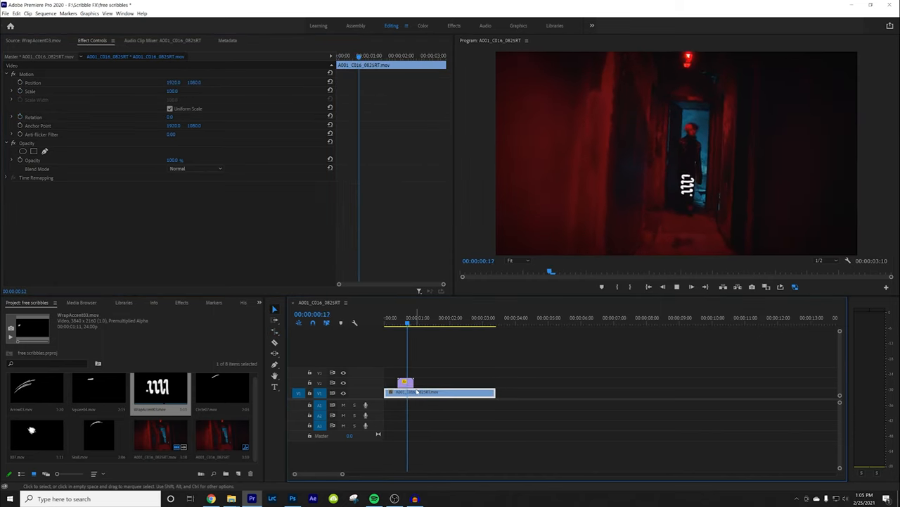
pyautogui.moveTo(492, 392); pyautogui.dragTo(425, 391)
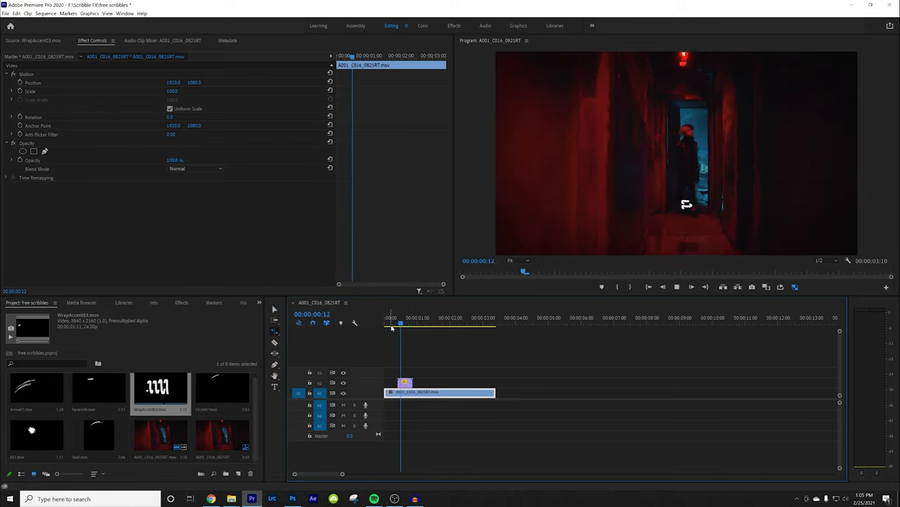
pyautogui.click(393, 318)
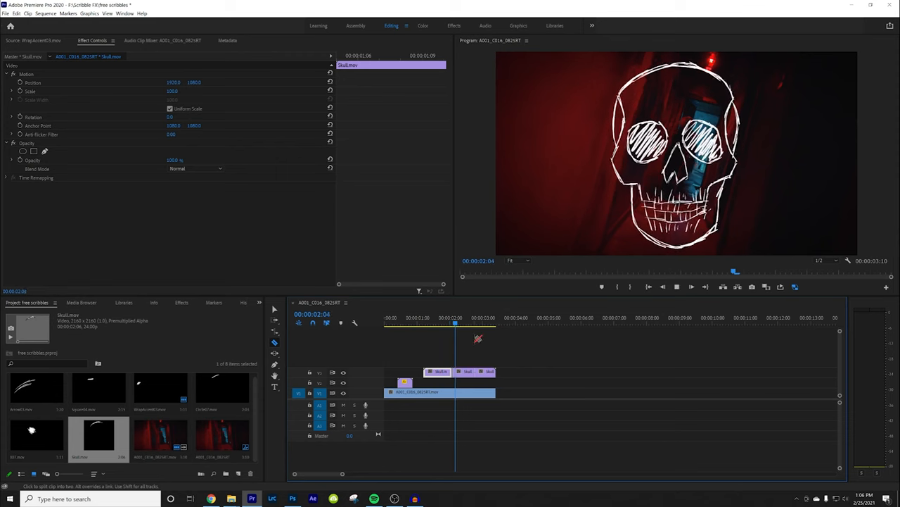
# Preview the consecutive skull clips and extend the last one past the hallway footage
pyautogui.click(485, 318)
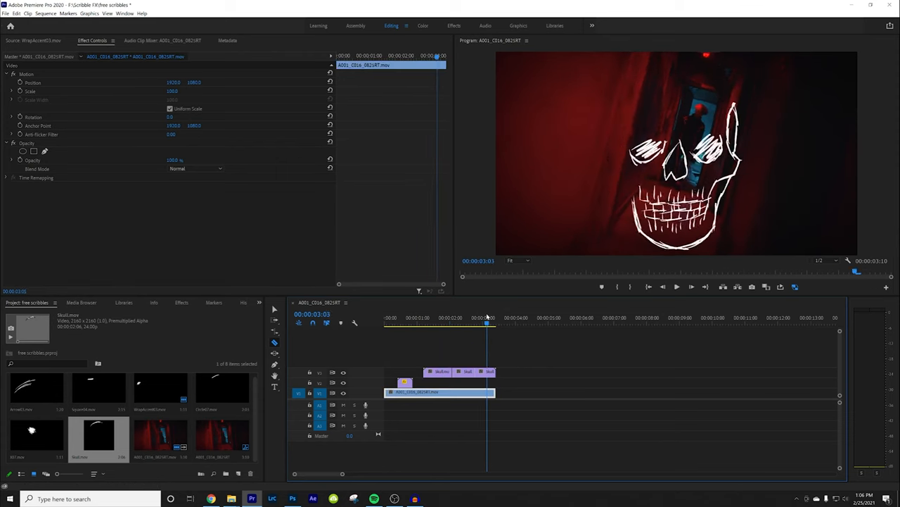
pyautogui.click(479, 322)
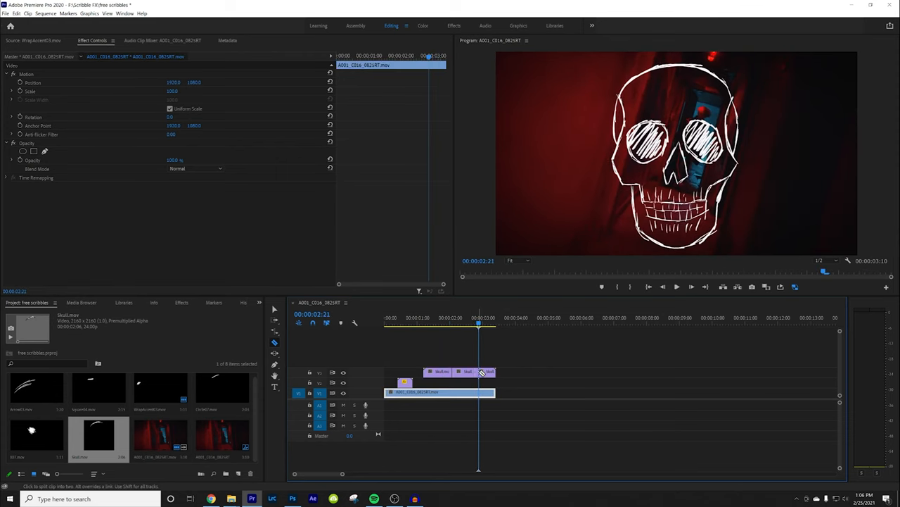
pyautogui.moveTo(479, 372); pyautogui.dragTo(549, 373)
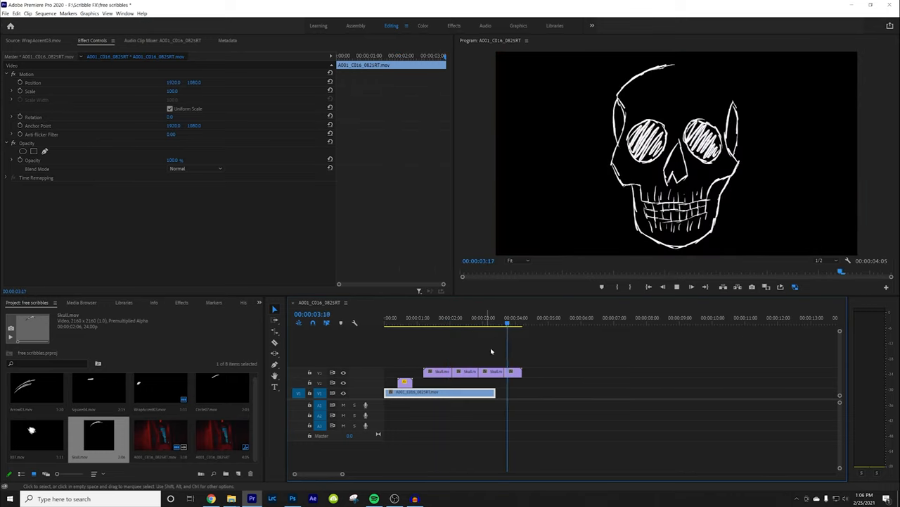
# Rotate the curved arrow toward the man and select the X scribble for adjustment
pyautogui.click(425, 318)
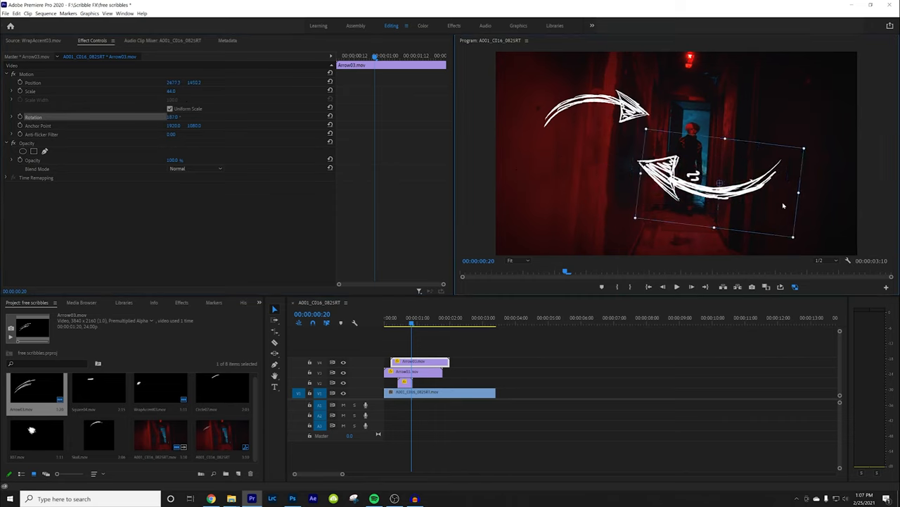
pyautogui.moveTo(715, 182); pyautogui.dragTo(760, 176)
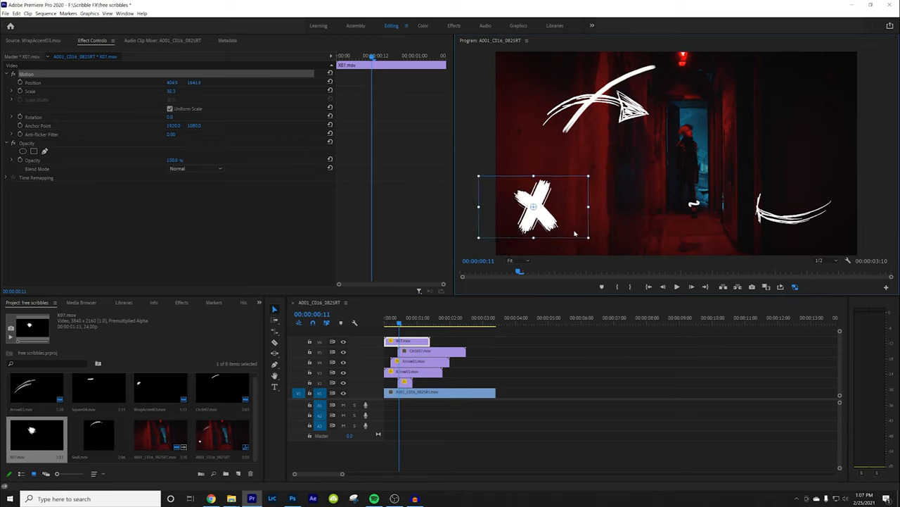
pyautogui.click(181, 301)
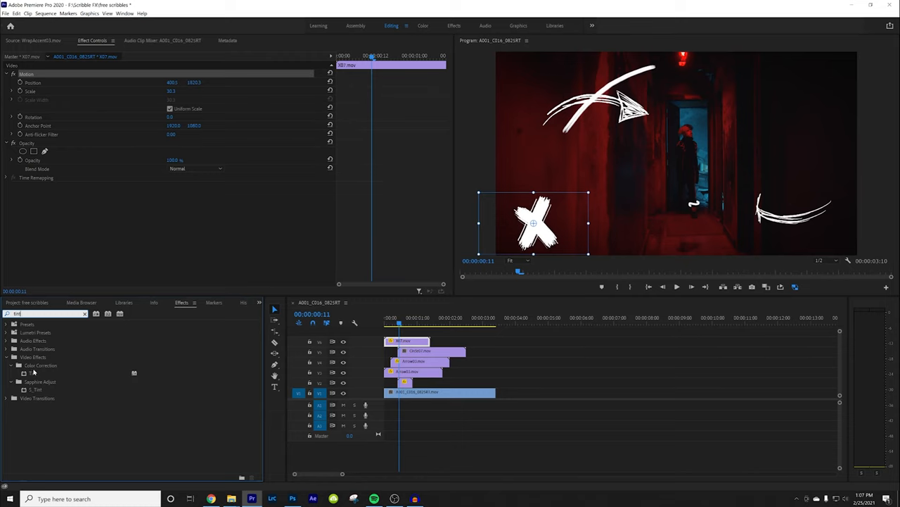
# Apply Tint to the X clip with Map White To set to a light blue
pyautogui.click(40, 366)
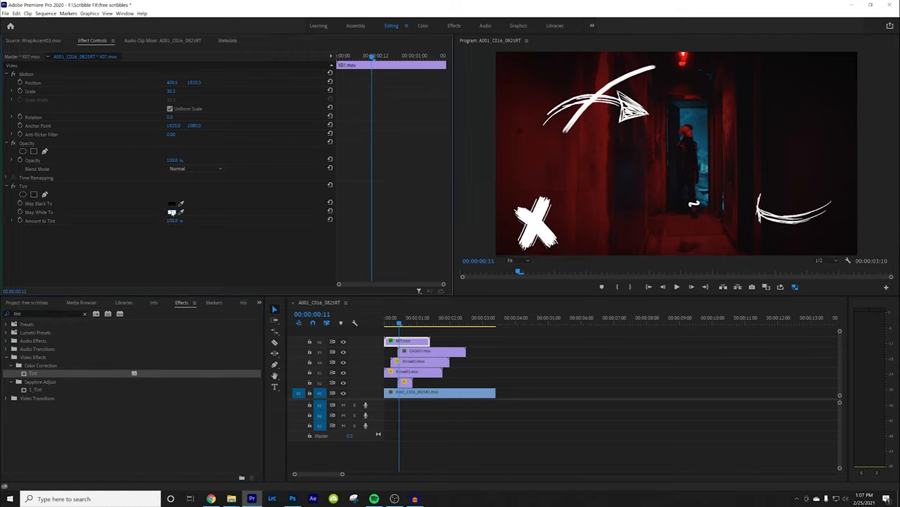
pyautogui.click(171, 211)
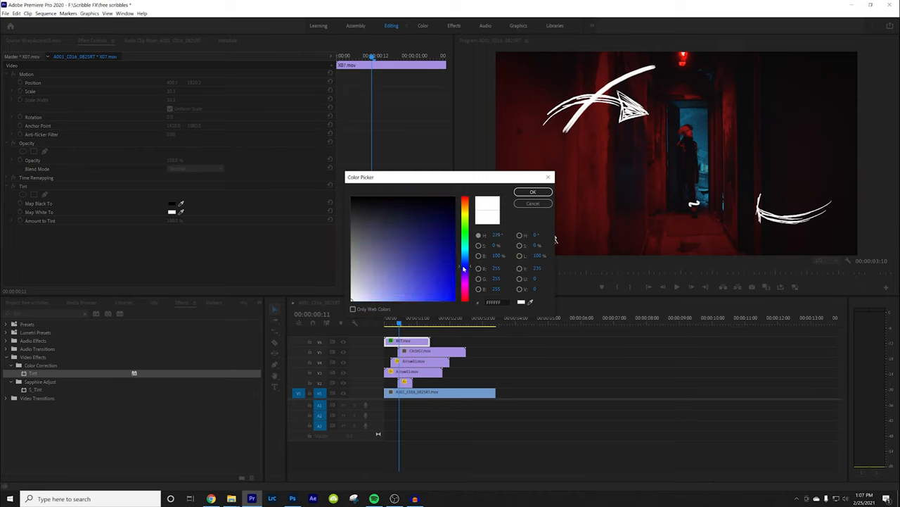
pyautogui.click(450, 274)
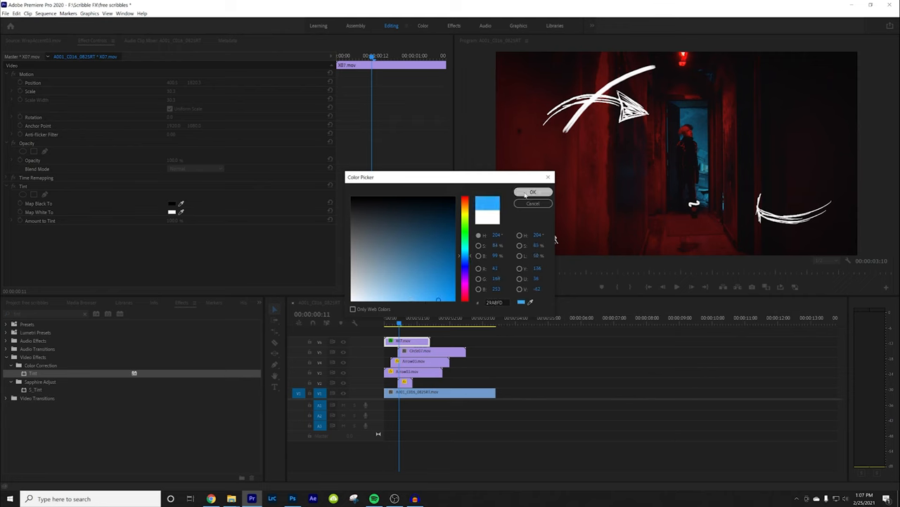
pyautogui.click(533, 191)
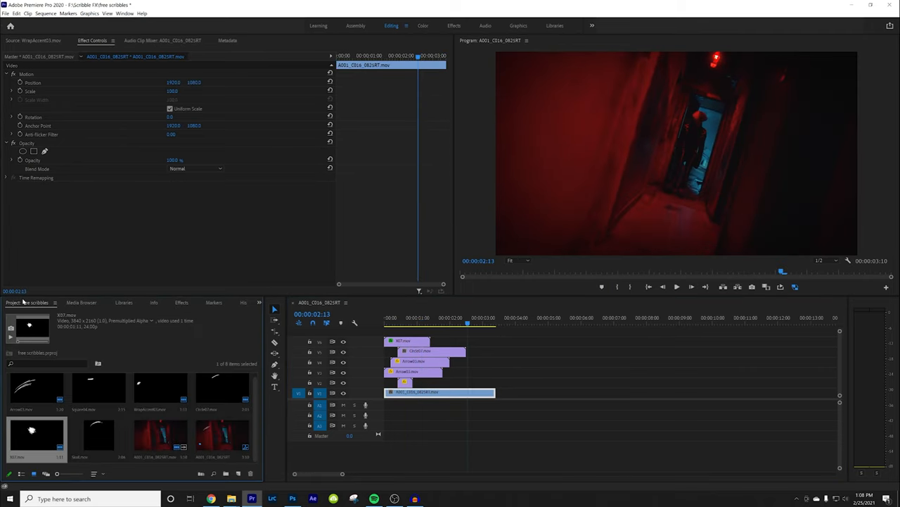
# Place the SquareLines scribble above the footage and scale it up around the figure
pyautogui.click(98, 394)
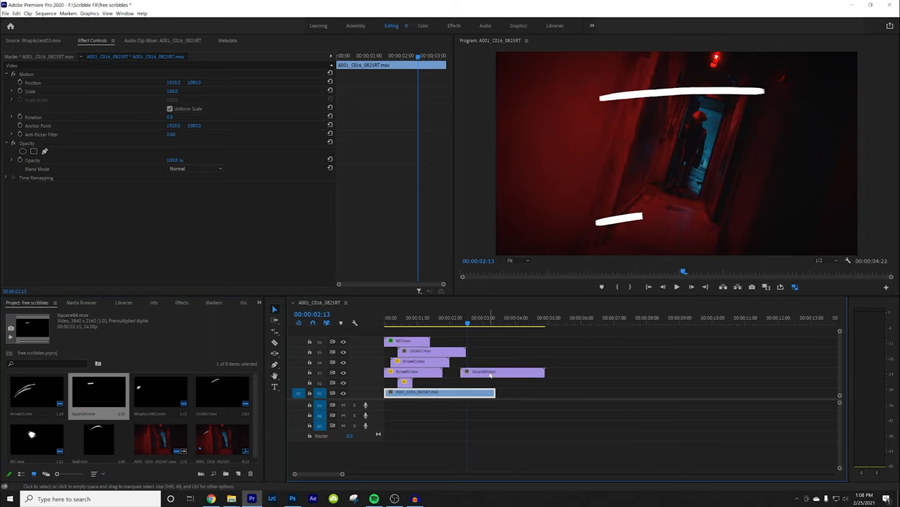
pyautogui.click(504, 372)
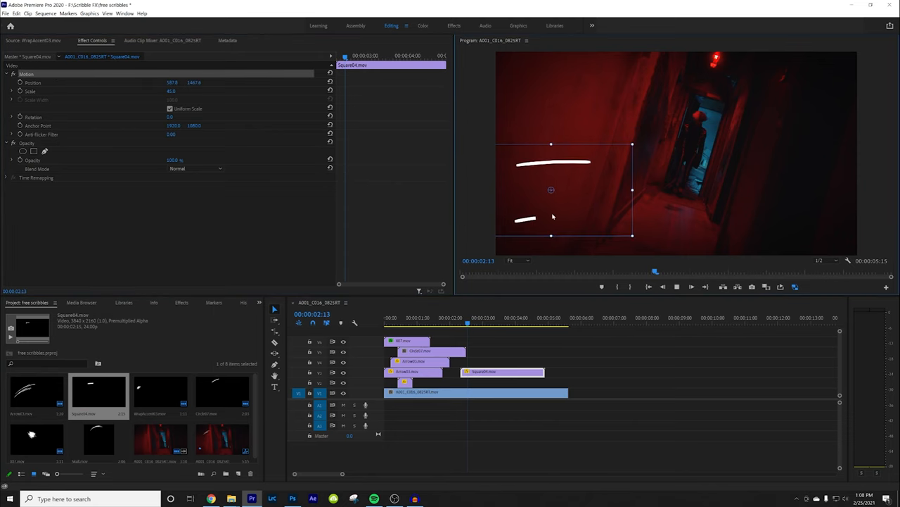
pyautogui.click(506, 322)
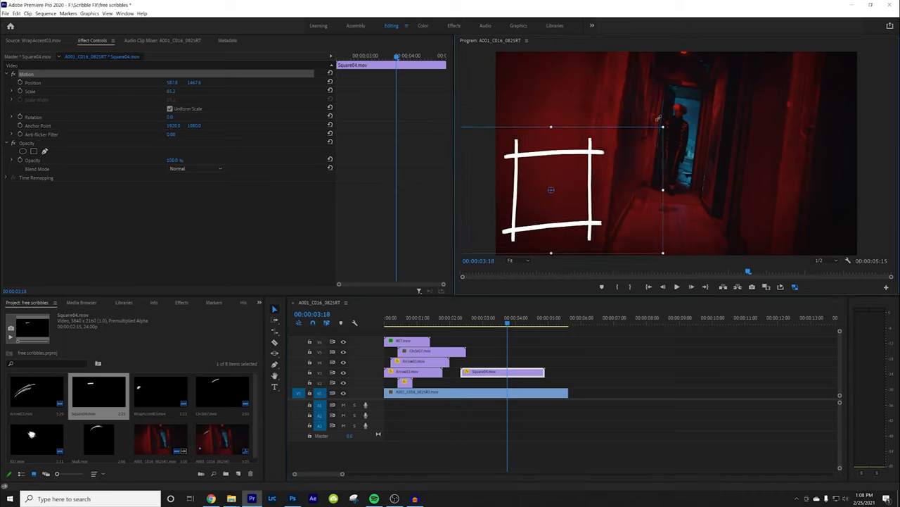
pyautogui.moveTo(552, 190); pyautogui.dragTo(569, 173)
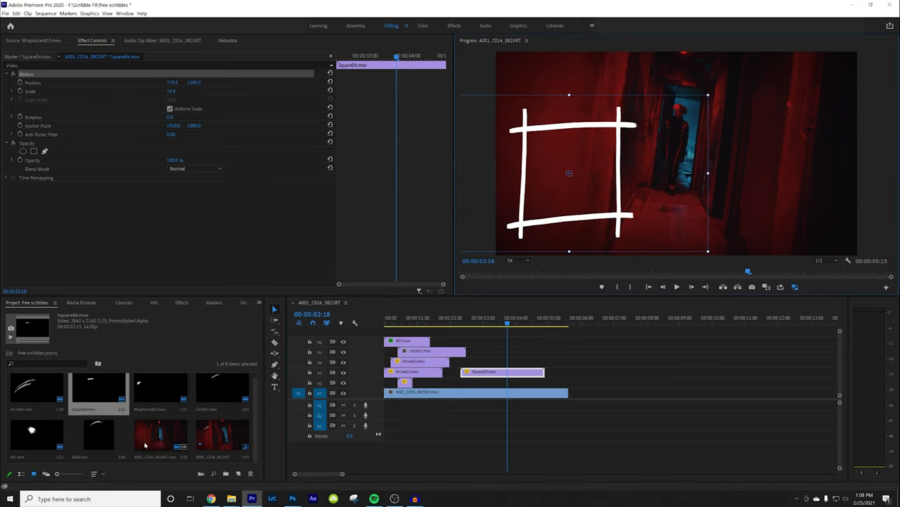
pyautogui.rightClick(146, 445)
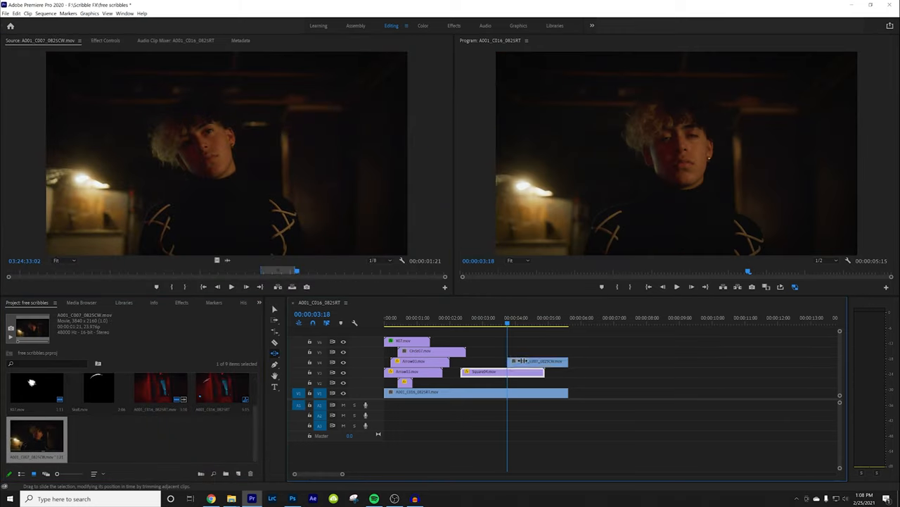
# Tilt and reposition the skull scribble to sit over the man's face
pyautogui.click(181, 303)
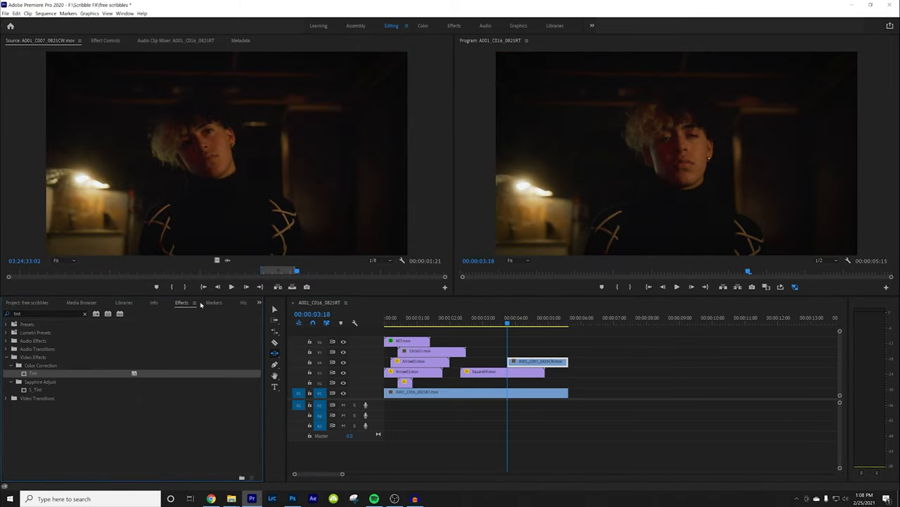
pyautogui.click(29, 301)
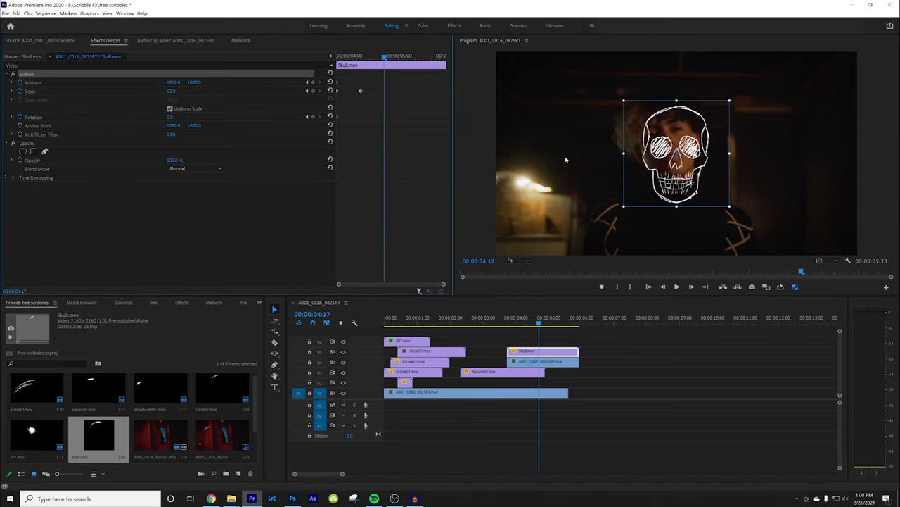
pyautogui.moveTo(677, 152); pyautogui.dragTo(667, 135)
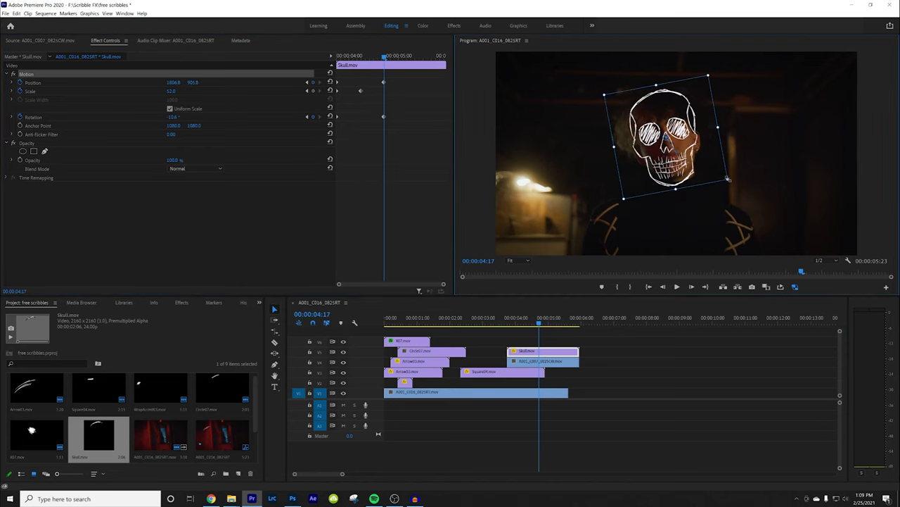
pyautogui.moveTo(729, 177); pyautogui.dragTo(712, 172)
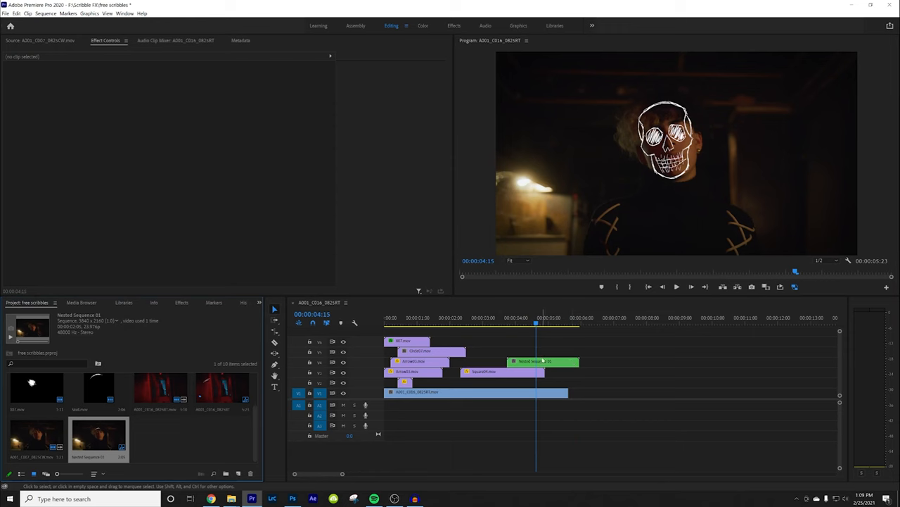
# Adjust the nested man-and-skull clip's Scale, Position and Rotation to fit inside the SquareLines frame
pyautogui.rightClick(542, 360)
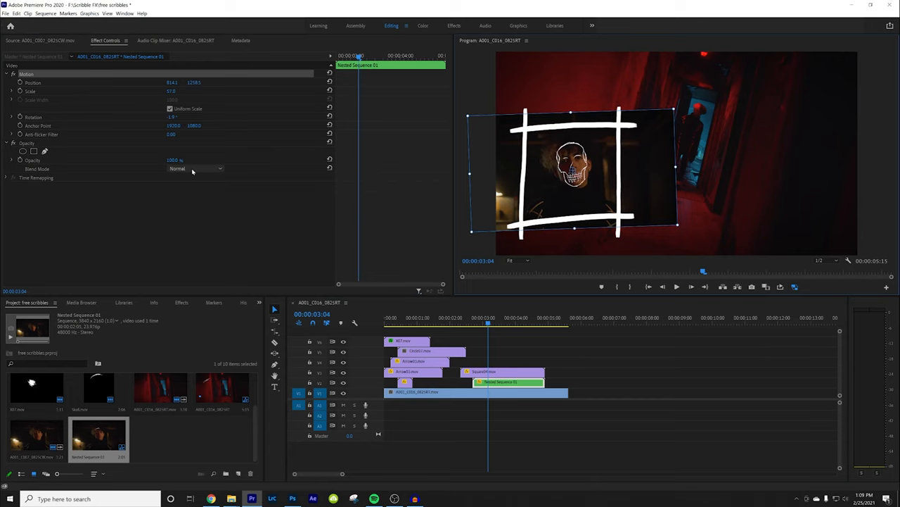
pyautogui.click(34, 152)
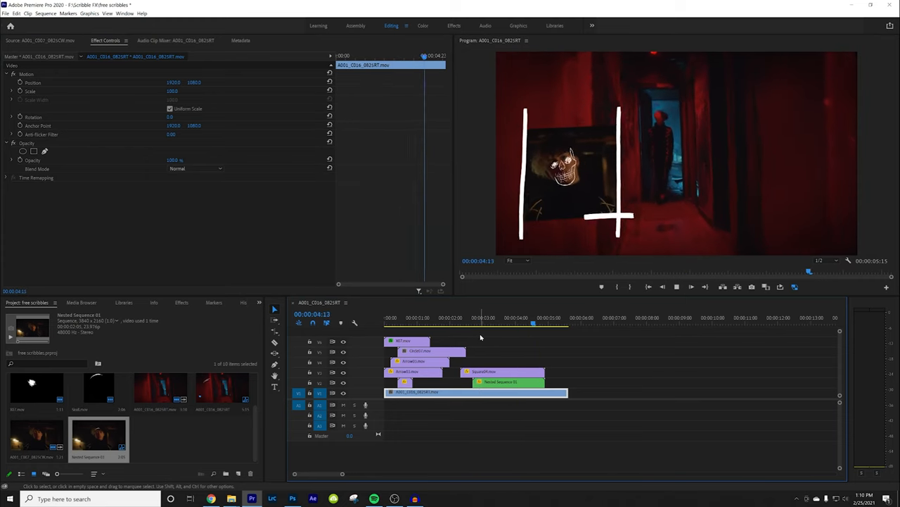
# Keyframe the Opacity mask's Mask Expansion on the nested man-and-skull clip so it follows the drawn frame
pyautogui.click(475, 322)
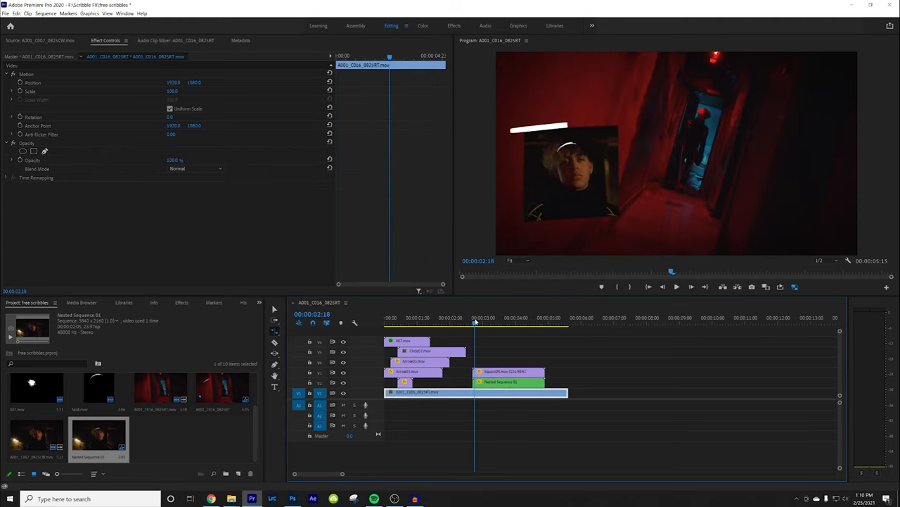
pyautogui.click(510, 381)
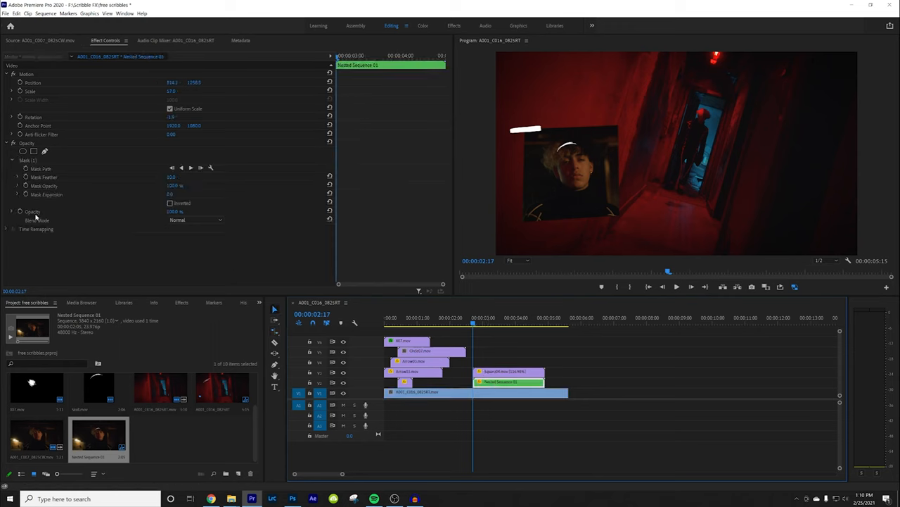
pyautogui.click(47, 194)
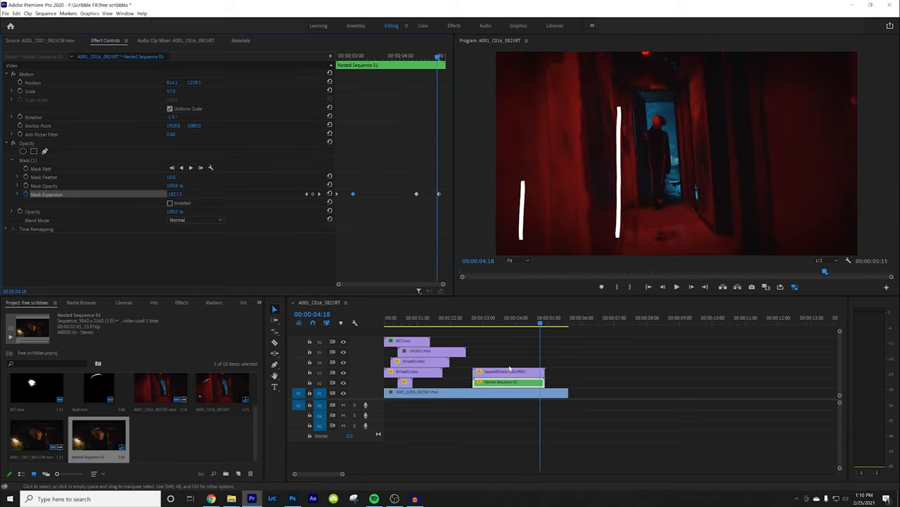
pyautogui.click(493, 318)
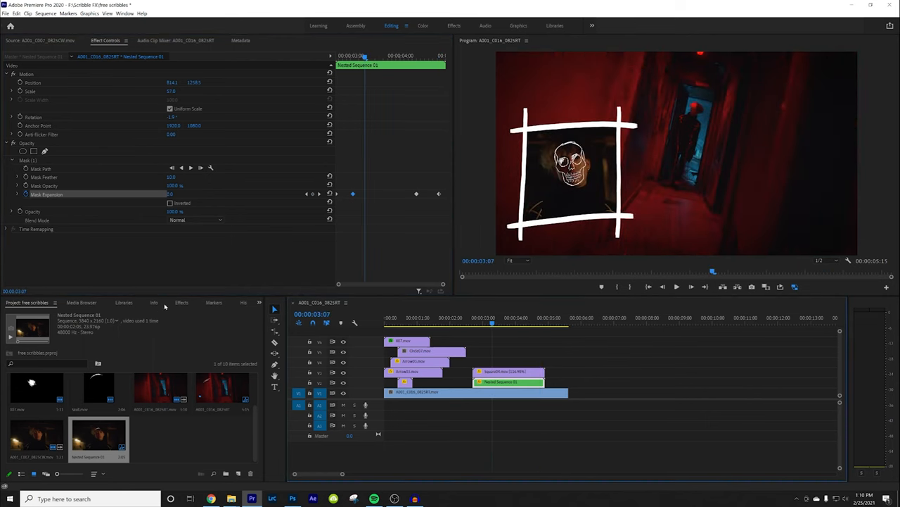
# Add Posterize Time, desaturate the inset to black-and-white with Lumetri Color, and add VR Glow
pyautogui.click(182, 301)
pyautogui.write('post')
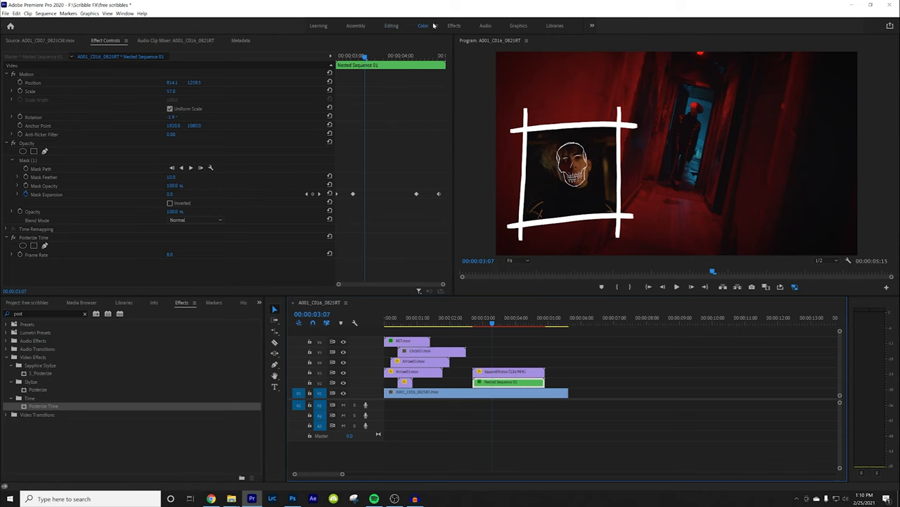
pyautogui.click(422, 25)
pyautogui.write('vr')
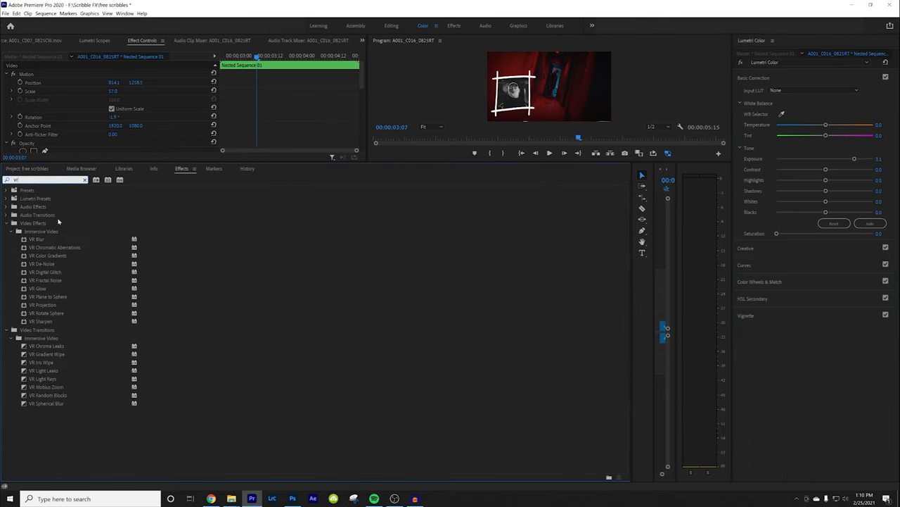
pyautogui.click(36, 289)
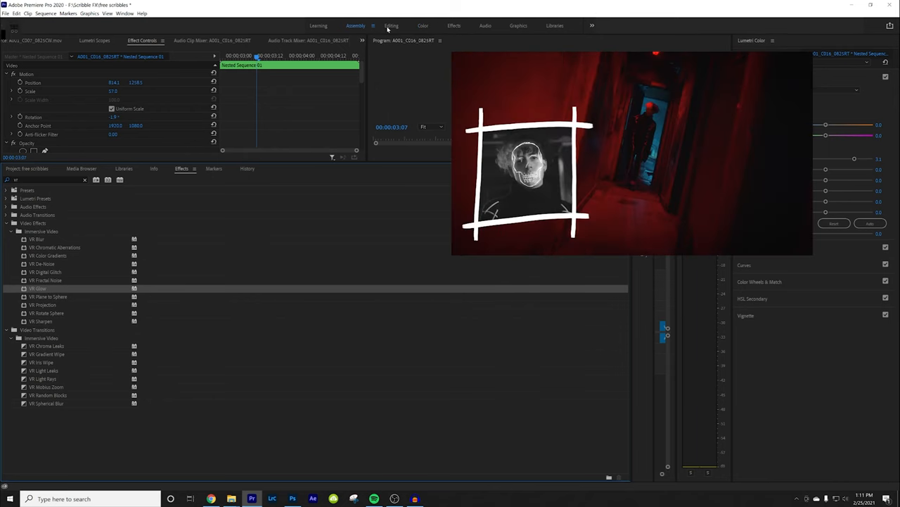
pyautogui.click(391, 26)
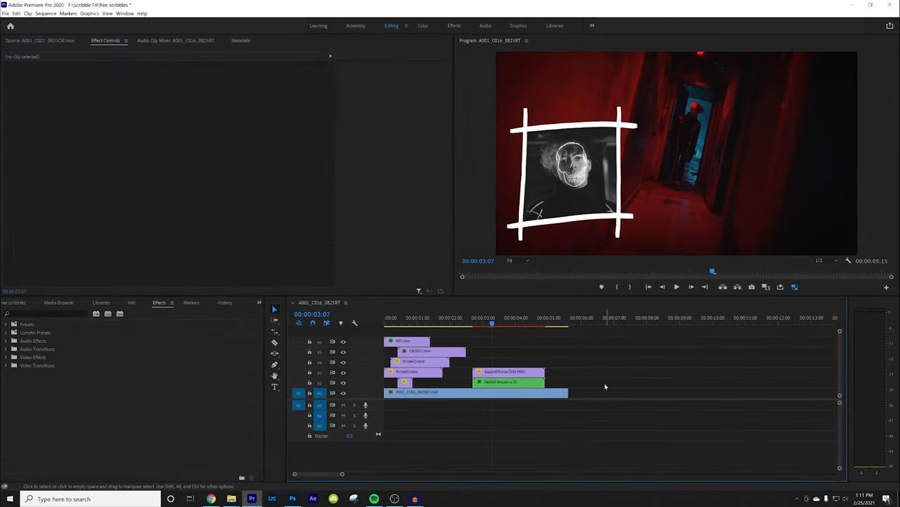
pyautogui.click(509, 382)
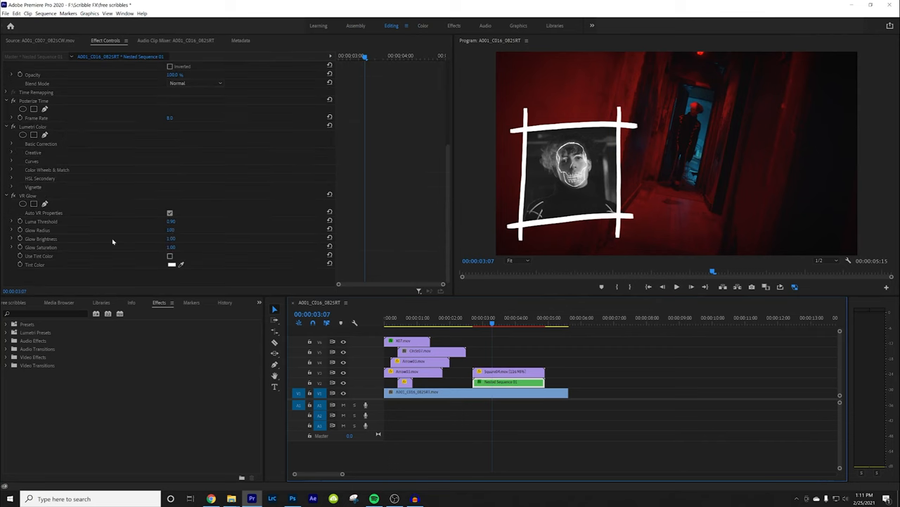